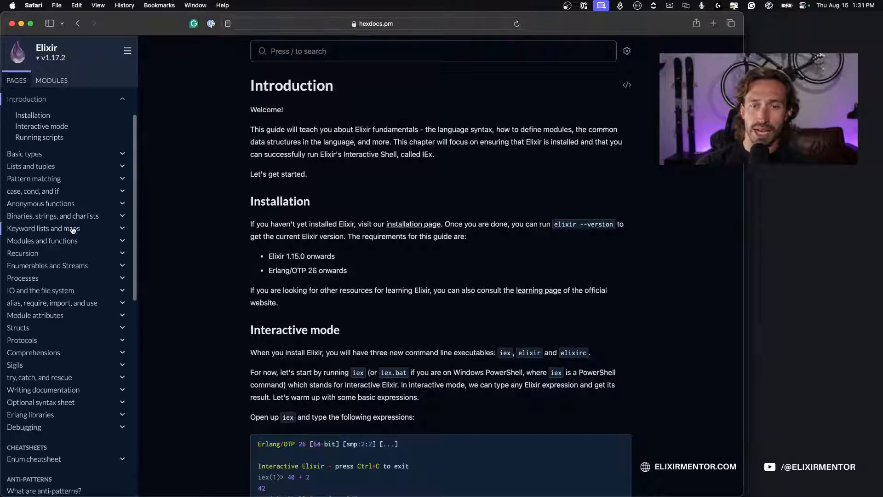
Scroll the Elixir v1.17.2 guide sidebar down to the ANTI-PATTERNS section
{"action": "scroll", "scroll_direction": "down", "scroll_amount": 3}
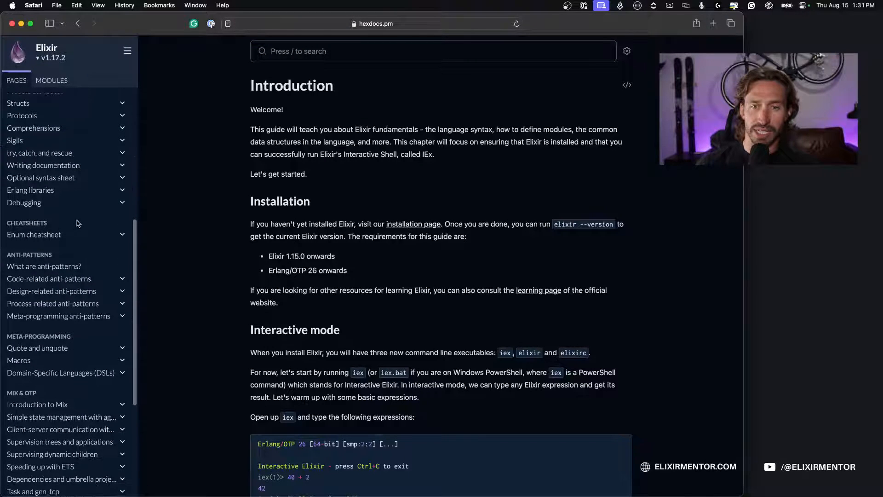
{"action": "scroll", "scroll_direction": "down", "scroll_amount": 3}
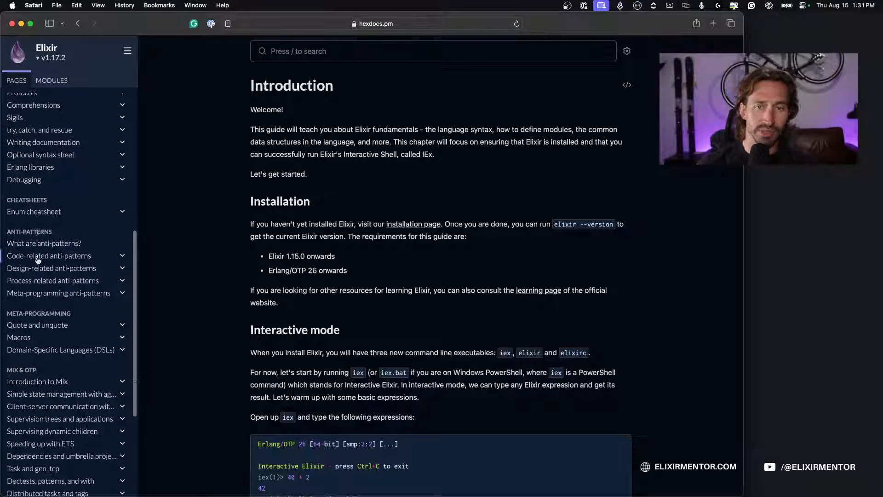
{"action": "scroll", "scroll_direction": "down", "scroll_amount": 3}
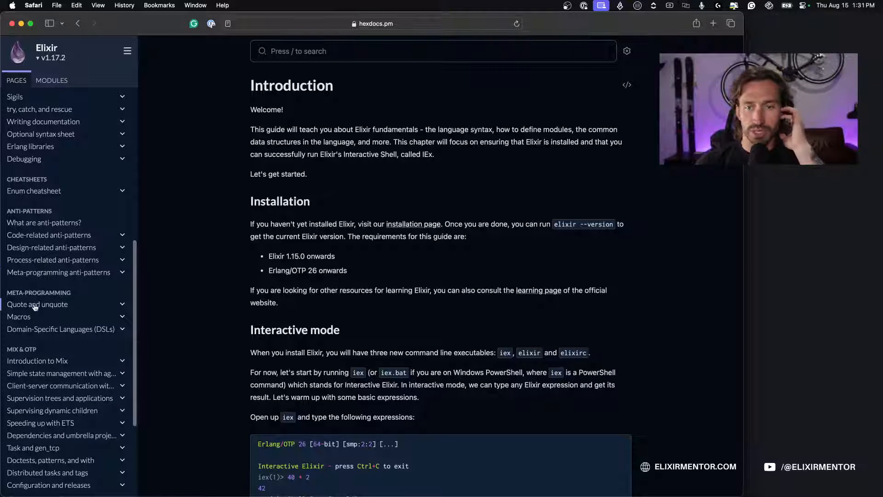
{"action": "scroll", "scroll_direction": "down", "scroll_amount": 3}
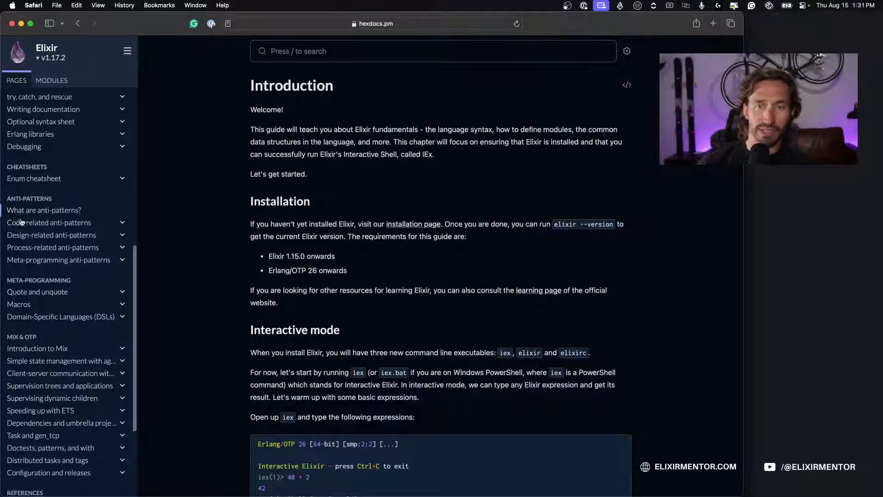
{"action": "scroll", "scroll_direction": "down", "scroll_amount": 3}
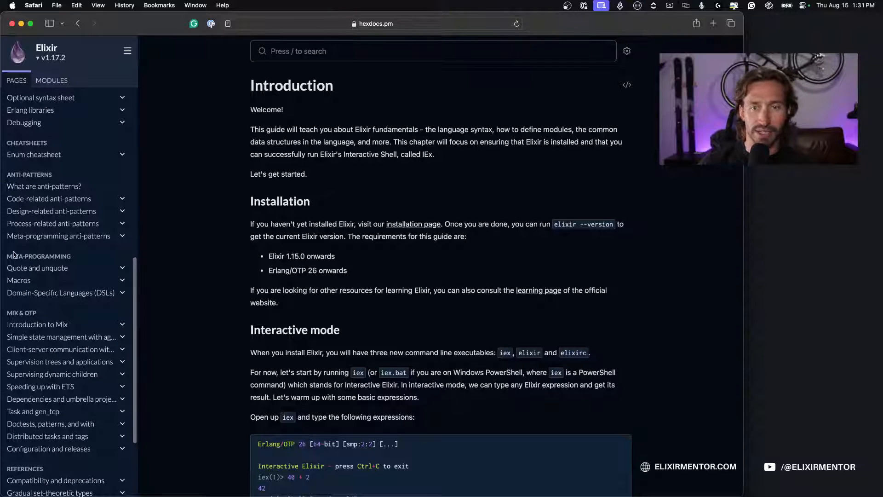
{"action": "scroll", "scroll_direction": "down", "scroll_amount": 3}
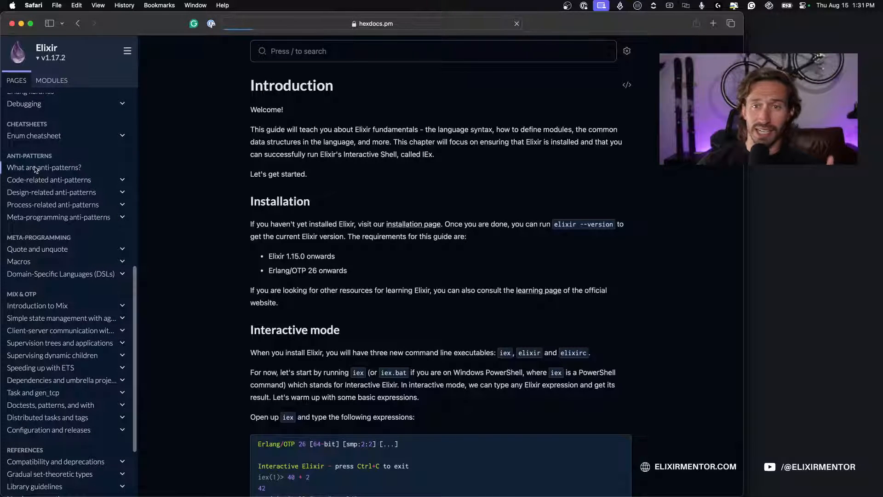
Open 'What are anti-patterns?' from the sidebar and skim the page
{"action": "left_click", "coordinate": [44, 167]}
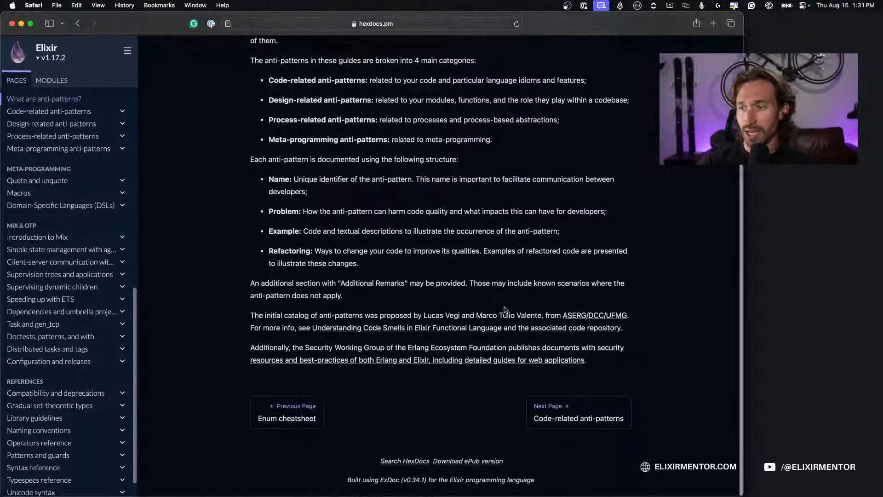
{"action": "scroll", "scroll_direction": "up", "scroll_amount": 3}
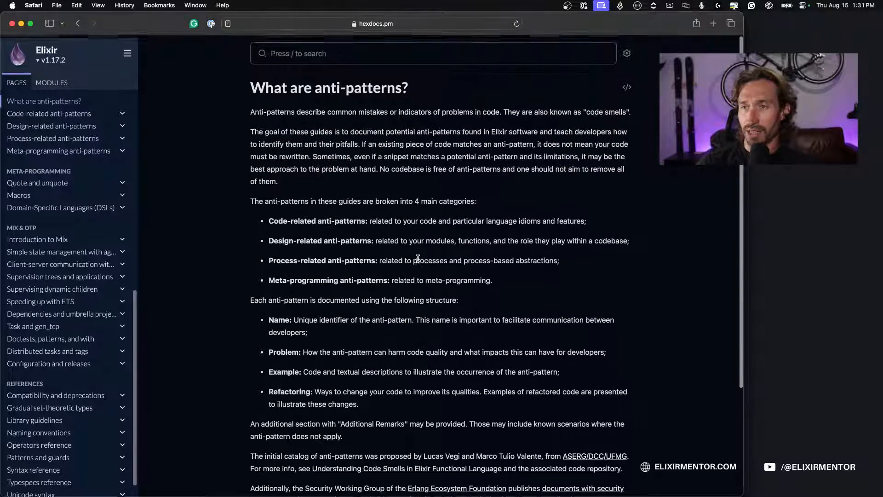
{"action": "scroll", "scroll_direction": "down", "scroll_amount": 3}
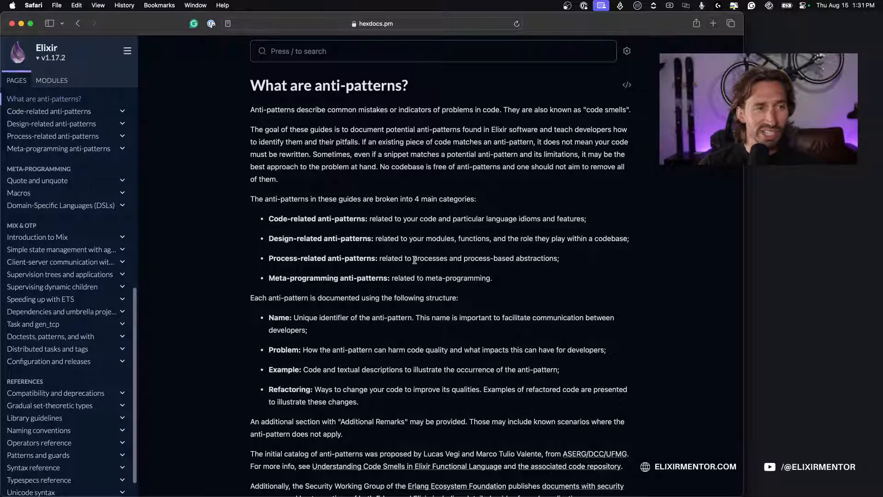
{"action": "mouse_move", "coordinate": [592, 247]}
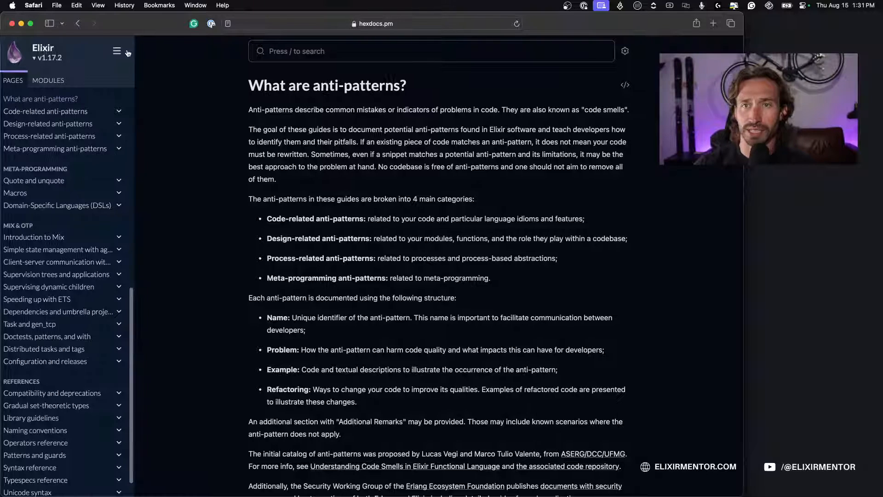
Collapse the guide sidebar and scroll to the code-smells definition and four categories
{"action": "left_click", "coordinate": [116, 50]}
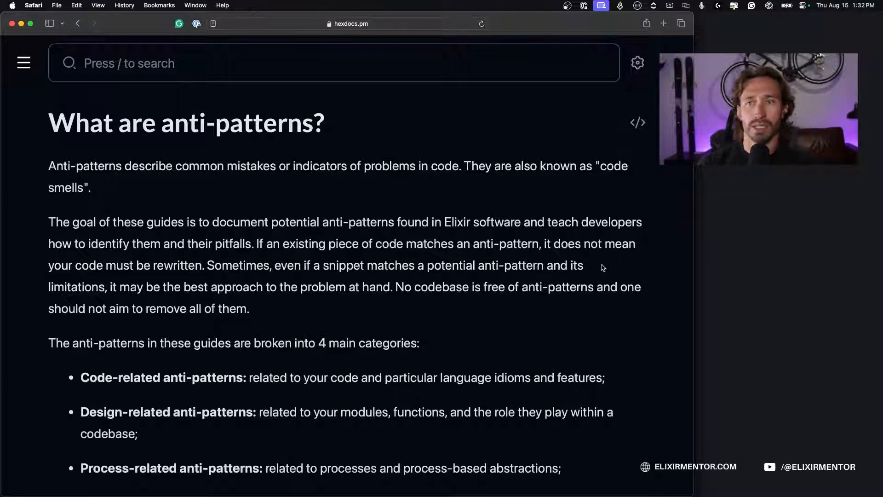
{"action": "scroll", "scroll_direction": "down", "scroll_amount": 3}
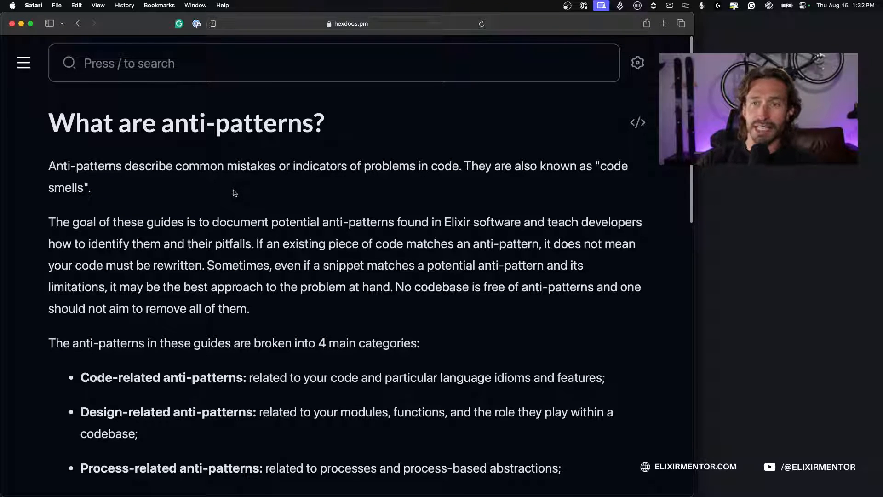
{"action": "scroll", "scroll_direction": "down", "scroll_amount": 3}
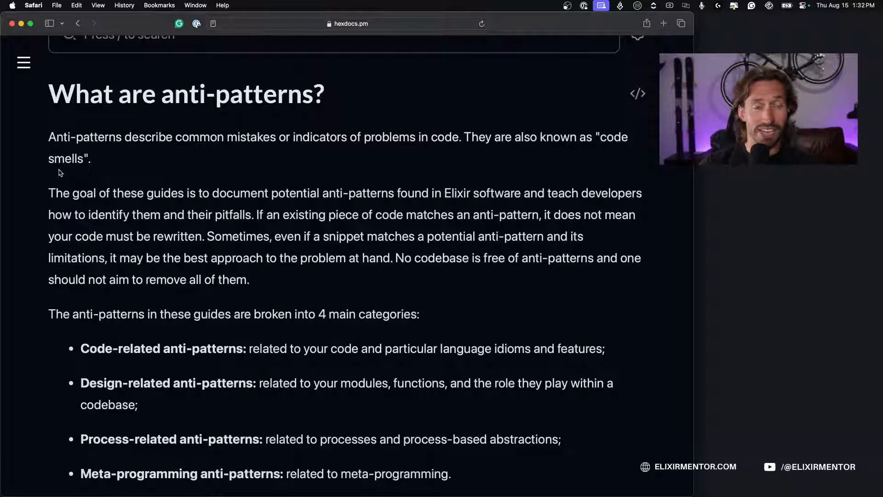
{"action": "scroll", "scroll_direction": "down", "scroll_amount": 3}
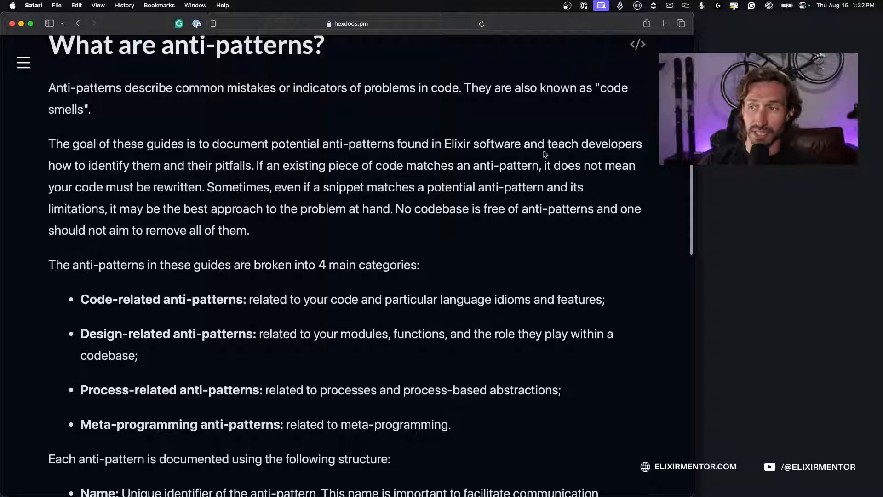
{"action": "mouse_move", "coordinate": [136, 179]}
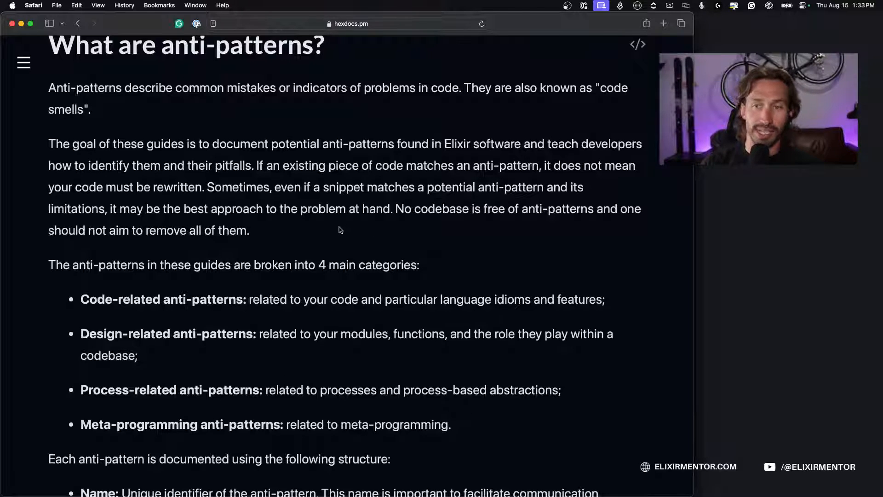
{"action": "scroll", "scroll_direction": "down", "scroll_amount": 3}
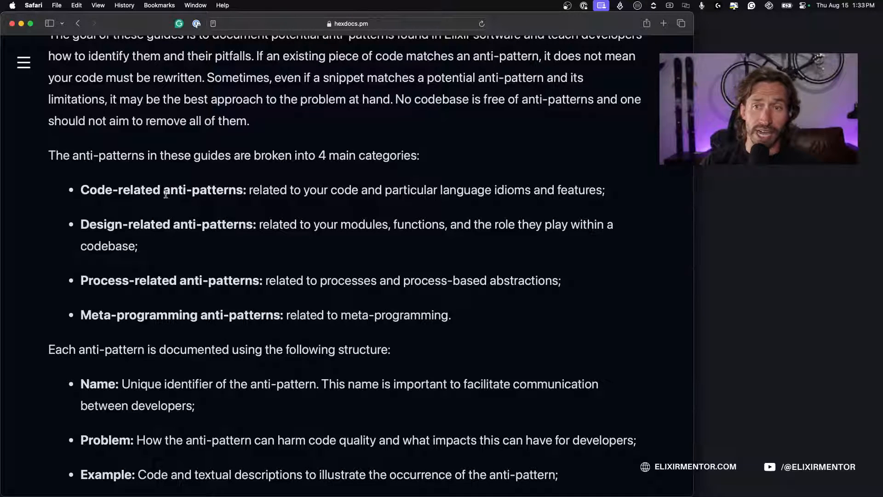
Highlight 'Code-related anti-patterns' and scroll through the other category headings
{"action": "double_click", "coordinate": [162, 191]}
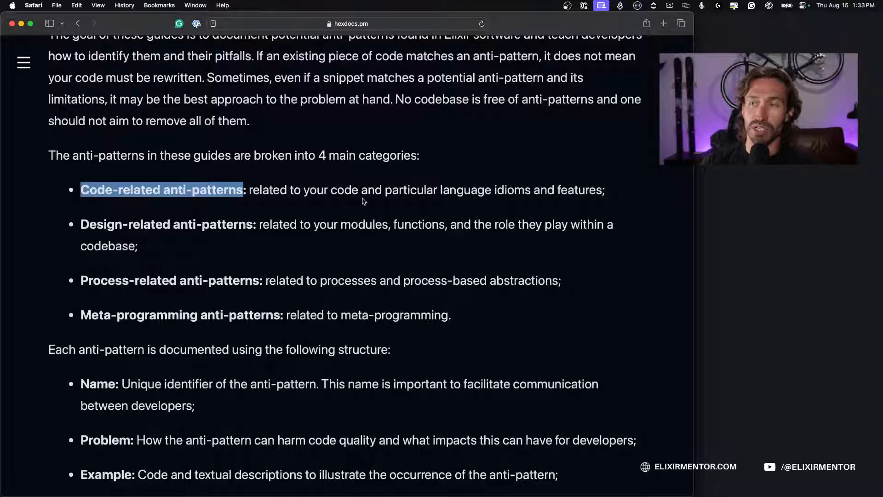
{"action": "scroll", "scroll_direction": "down", "scroll_amount": 3}
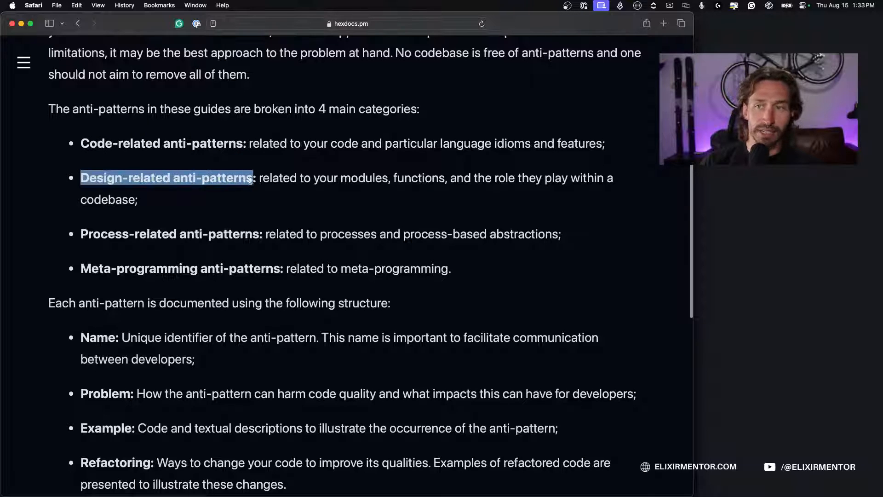
{"action": "mouse_move", "coordinate": [411, 191]}
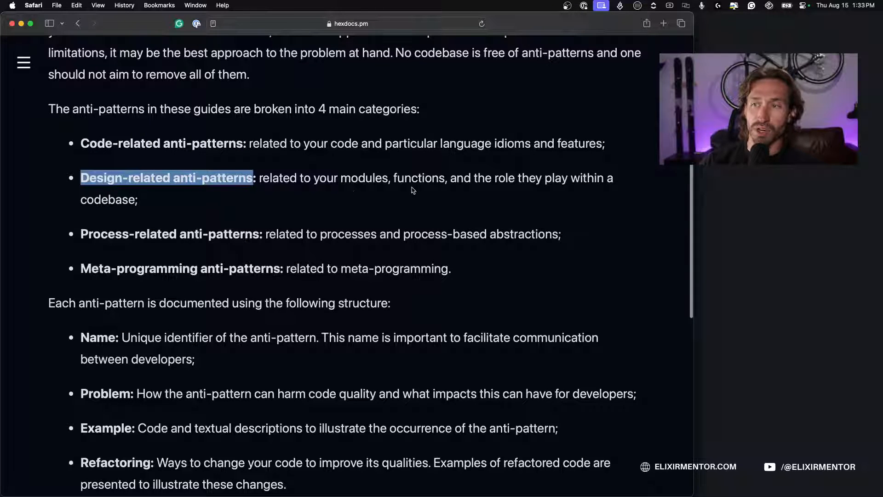
{"action": "scroll", "scroll_direction": "down", "scroll_amount": 3}
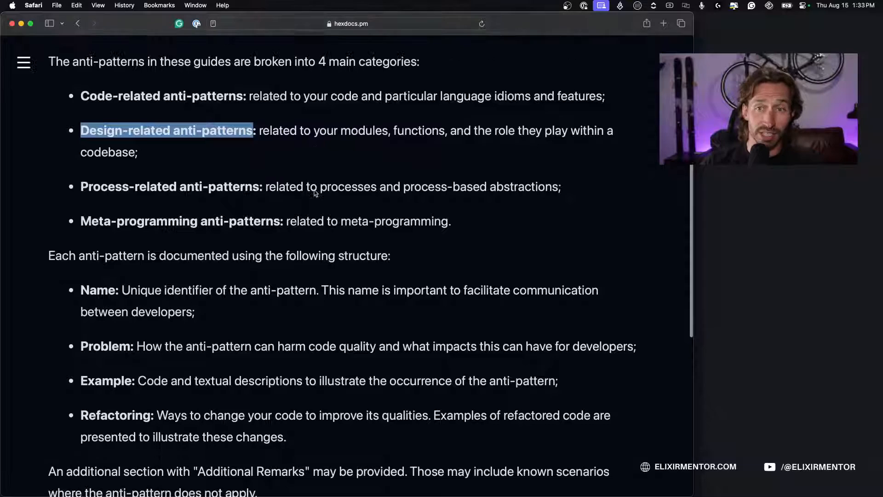
{"action": "scroll", "scroll_direction": "down", "scroll_amount": 3}
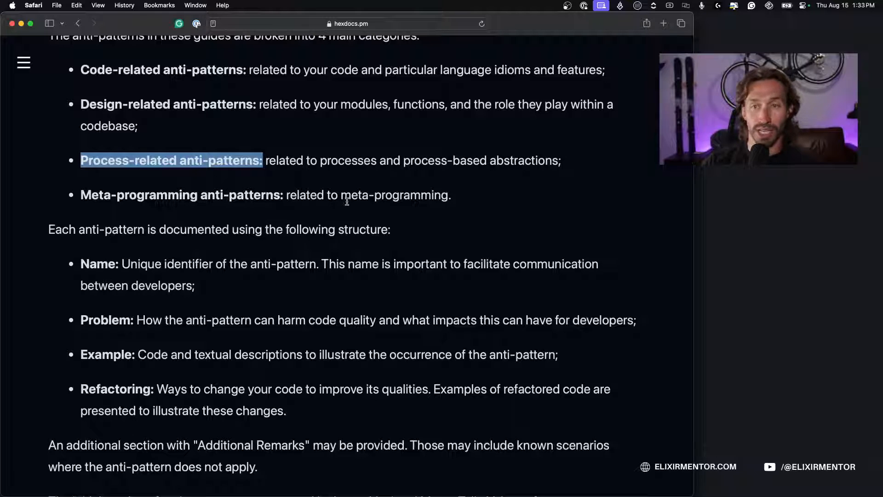
{"action": "scroll", "scroll_direction": "down", "scroll_amount": 3}
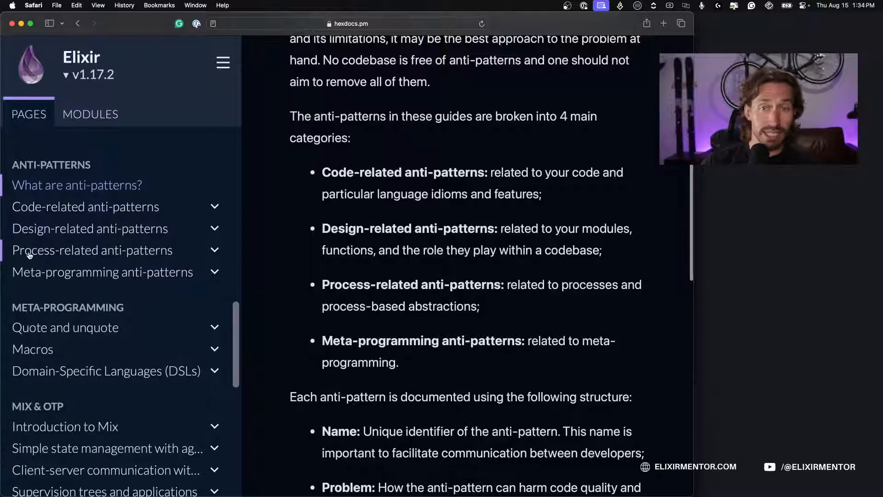
{"action": "mouse_move", "coordinate": [101, 276]}
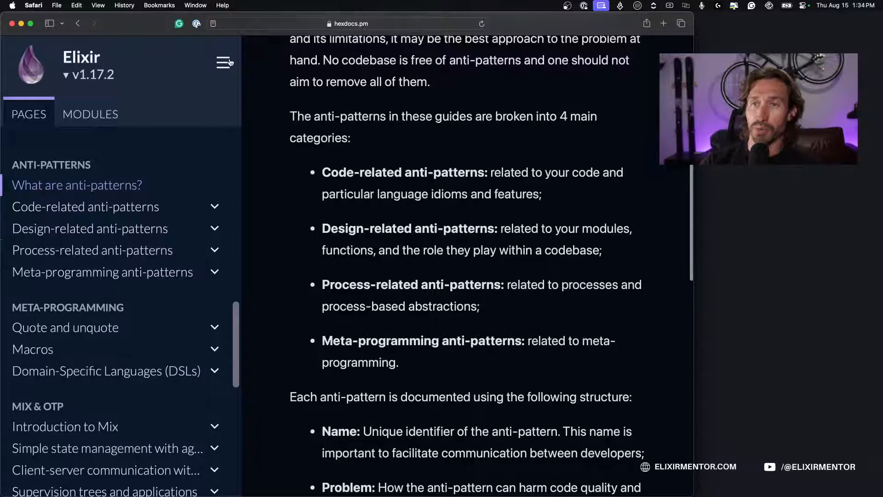
Collapse the sidebar again and scroll toward the documentation structure list
{"action": "left_click", "coordinate": [225, 62]}
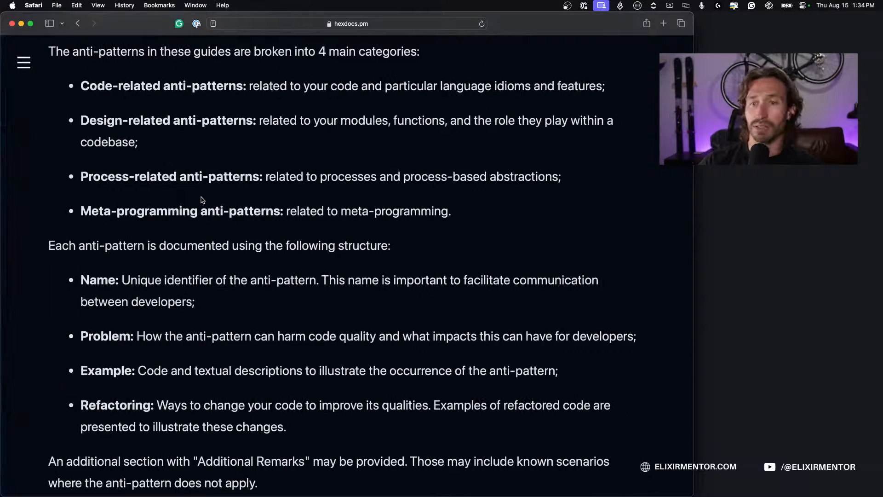
{"action": "scroll", "scroll_direction": "down", "scroll_amount": 3}
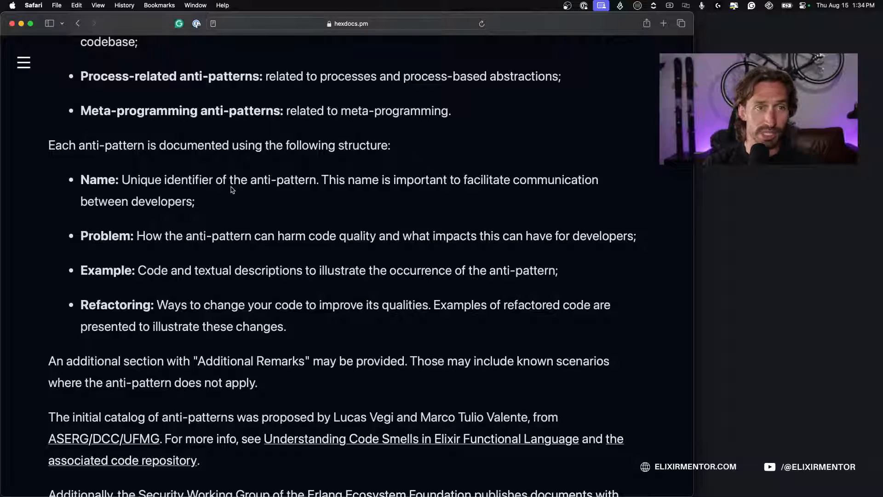
{"action": "mouse_move", "coordinate": [248, 249]}
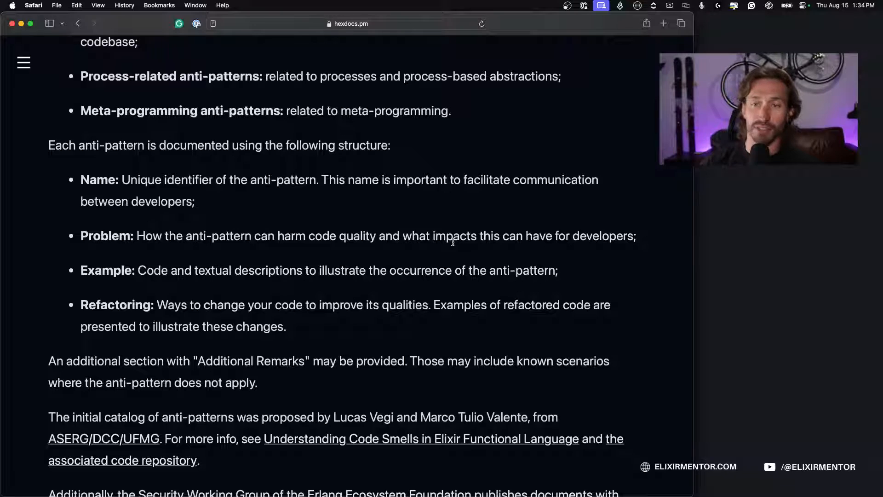
{"action": "scroll", "scroll_direction": "down", "scroll_amount": 3}
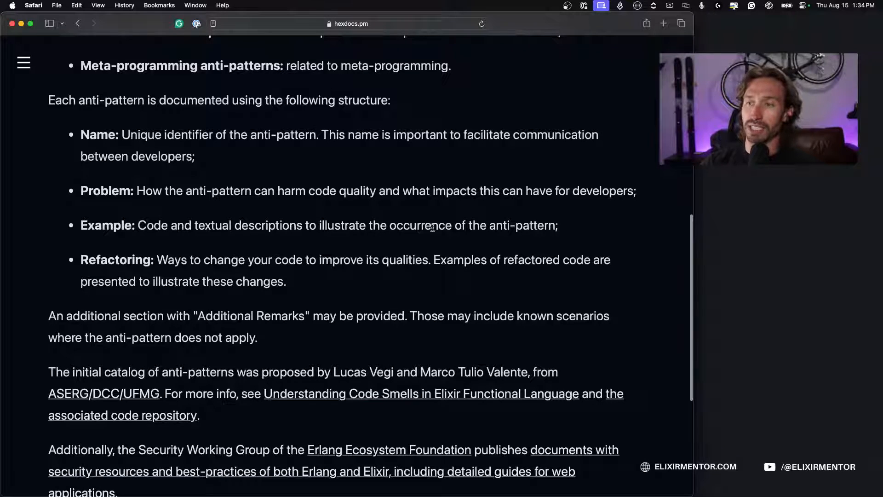
{"action": "scroll", "scroll_direction": "down", "scroll_amount": 3}
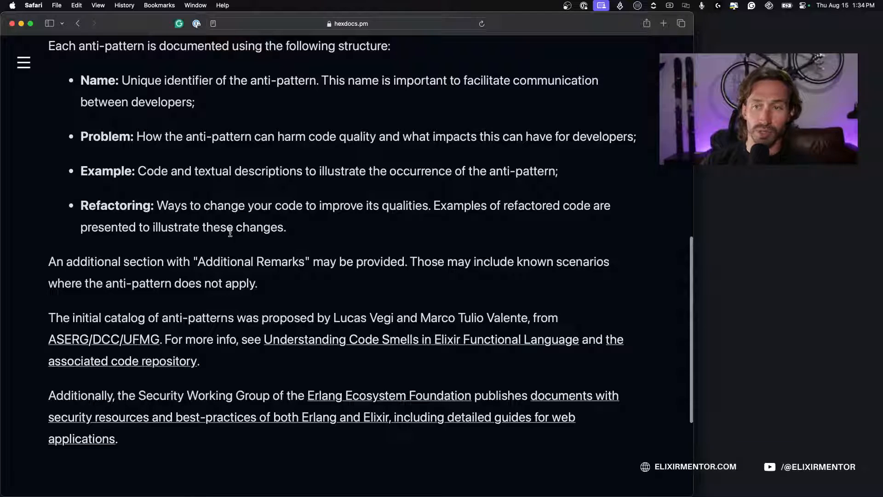
{"action": "scroll", "scroll_direction": "down", "scroll_amount": 3}
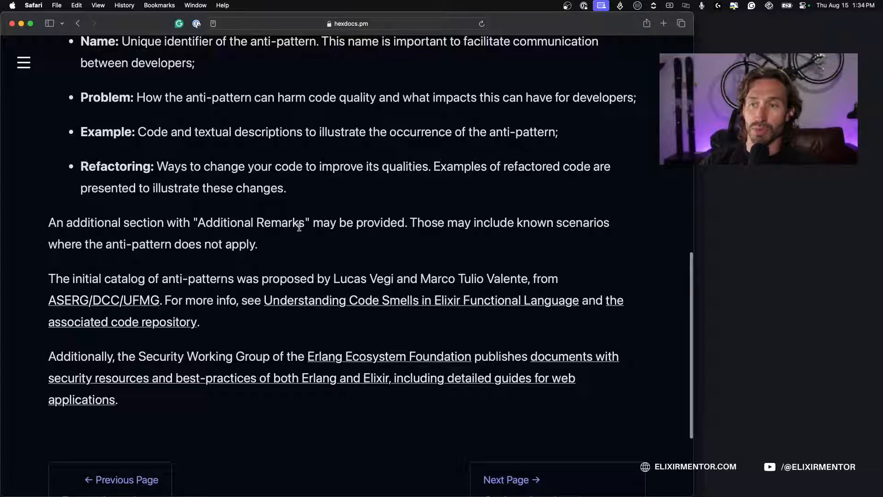
{"action": "mouse_move", "coordinate": [457, 222]}
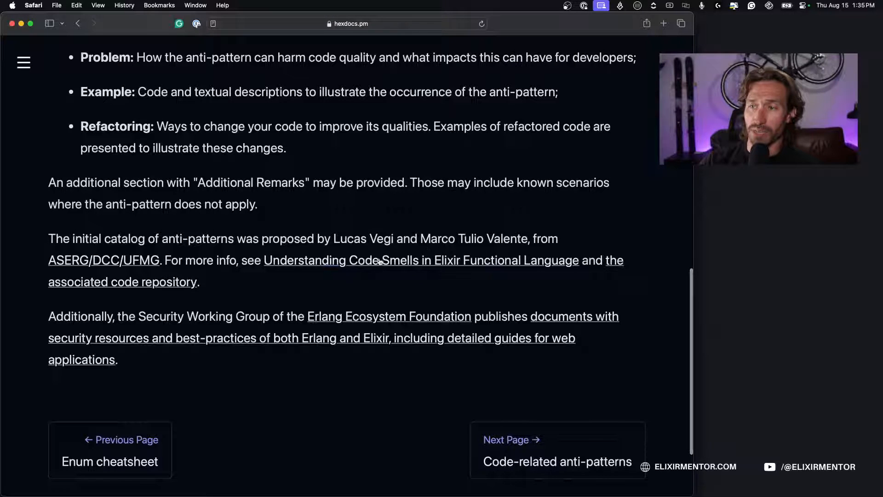
Follow the 'Understanding Code Smells in Elixir Functional Language' link and download its PDF
{"action": "left_click", "coordinate": [377, 260]}
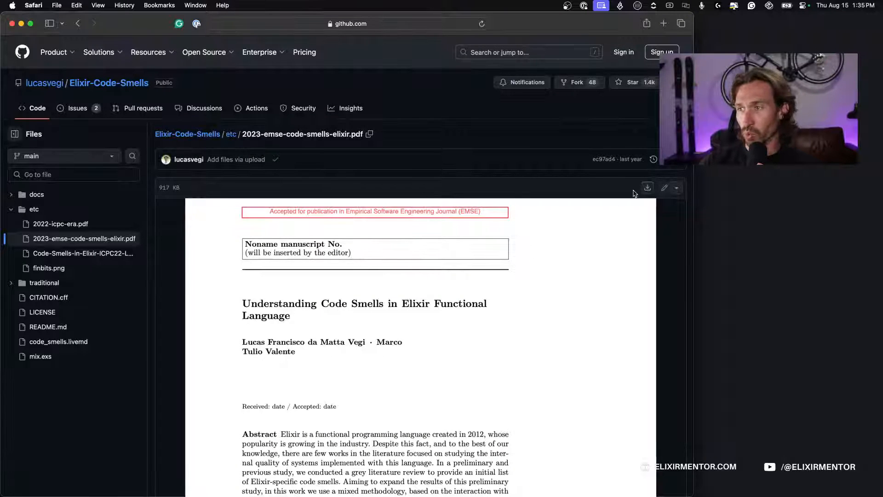
{"action": "left_click", "coordinate": [648, 188]}
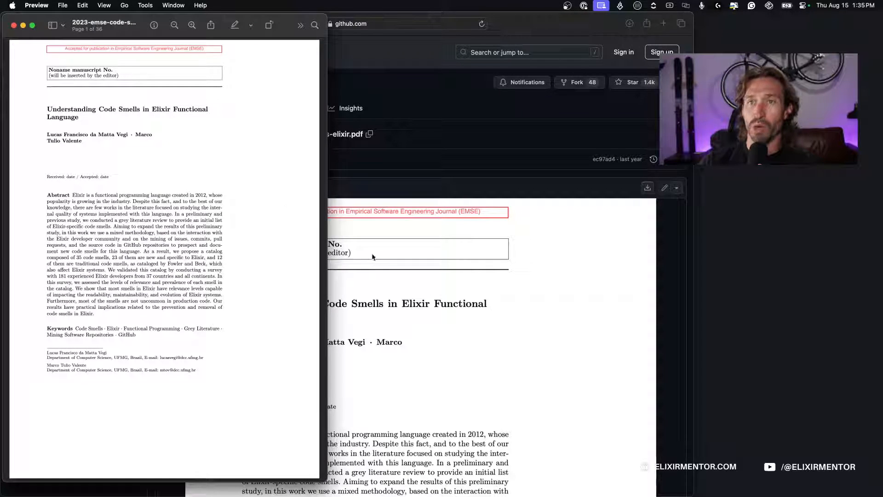
{"action": "mouse_move", "coordinate": [249, 156]}
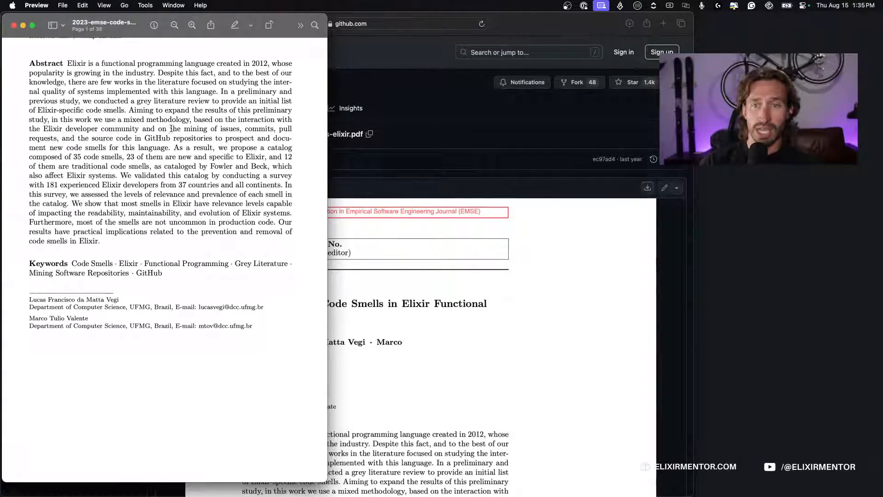
Read the paper in Preview through Study Design and Fig. 1, then close it
{"action": "scroll", "scroll_direction": "down", "scroll_amount": 3}
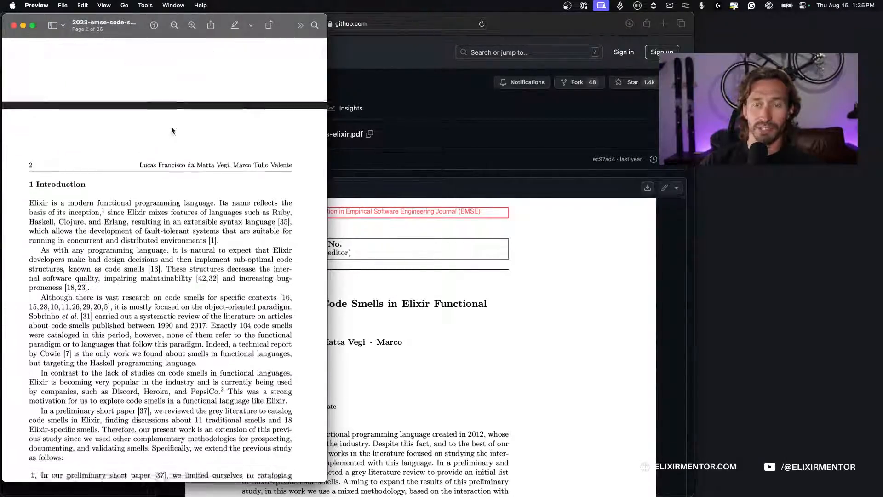
{"action": "scroll", "scroll_direction": "down", "scroll_amount": 3}
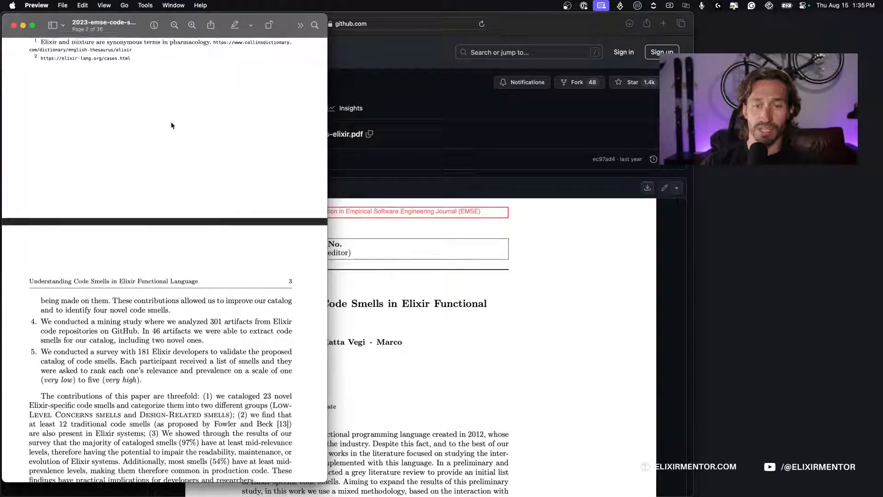
{"action": "scroll", "scroll_direction": "down", "scroll_amount": 3}
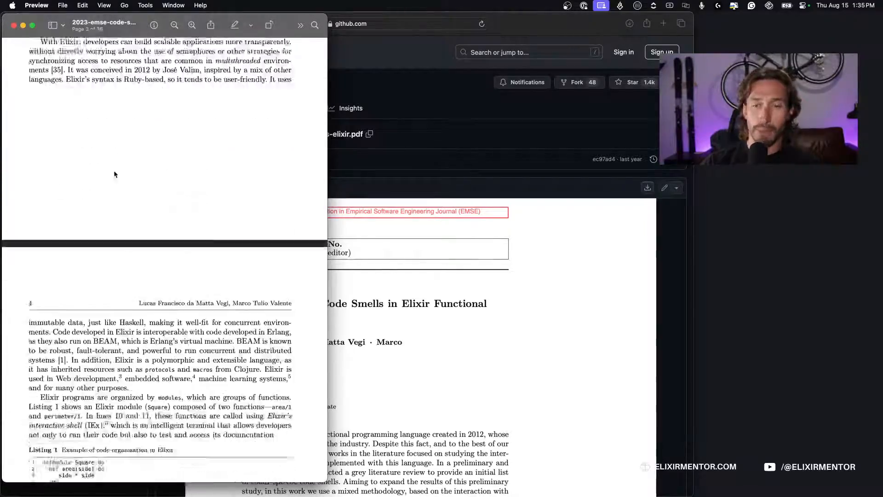
{"action": "scroll", "scroll_direction": "down", "scroll_amount": 3}
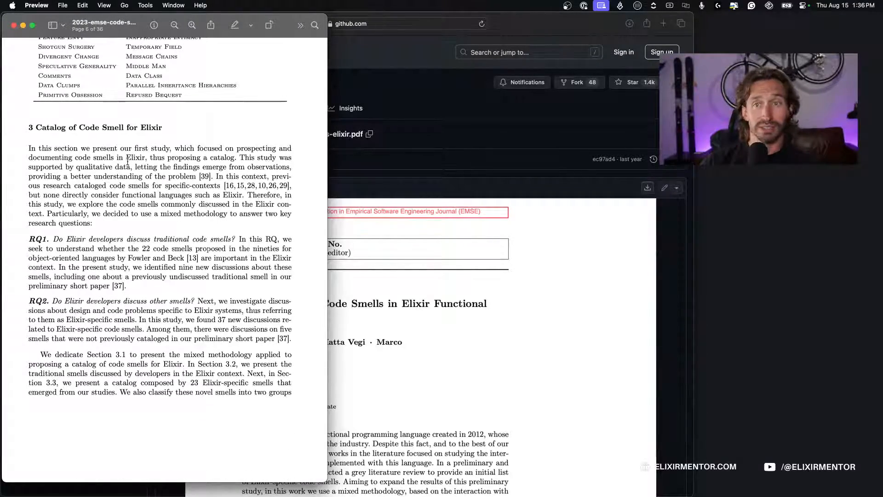
{"action": "scroll", "scroll_direction": "down", "scroll_amount": 3}
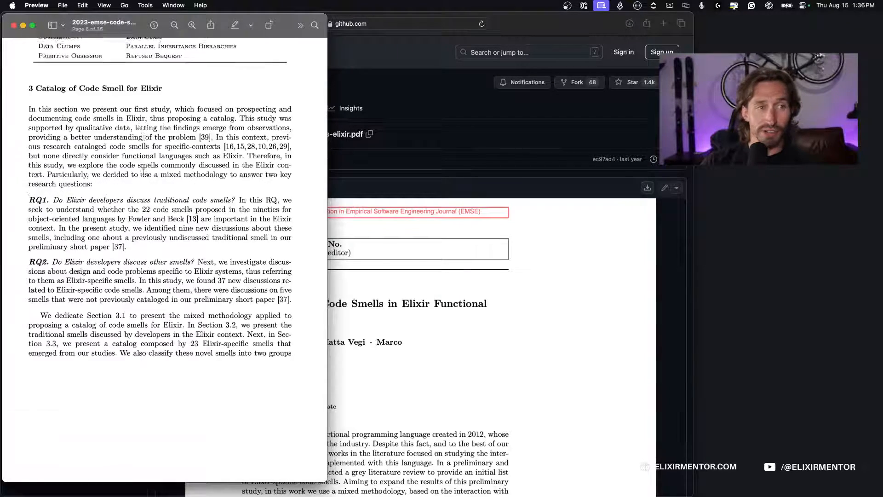
{"action": "scroll", "scroll_direction": "down", "scroll_amount": 3}
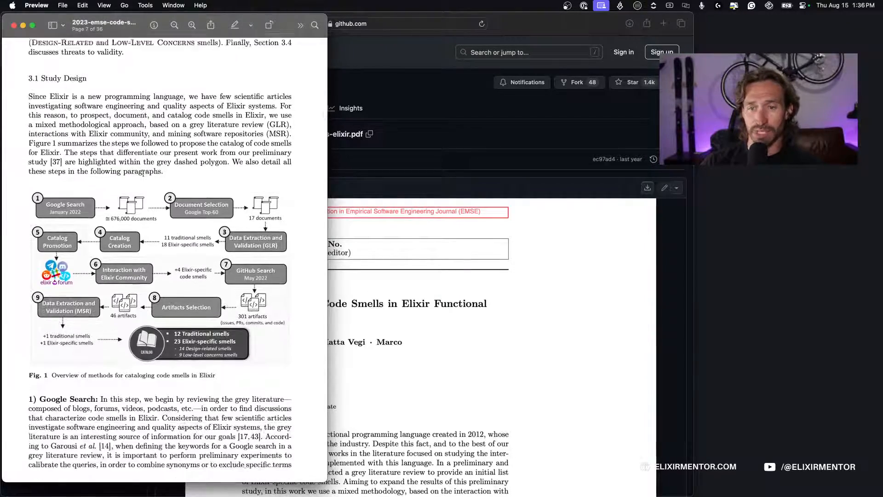
{"action": "scroll", "scroll_direction": "down", "scroll_amount": 3}
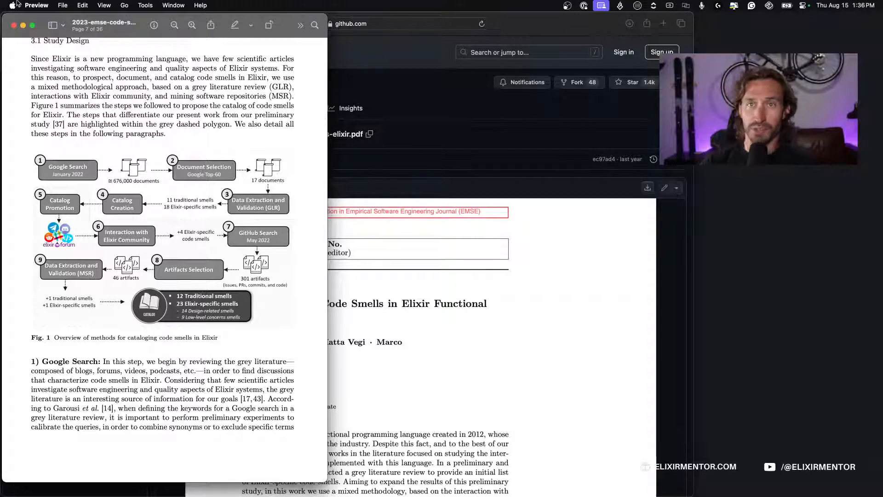
{"action": "left_click", "coordinate": [13, 25]}
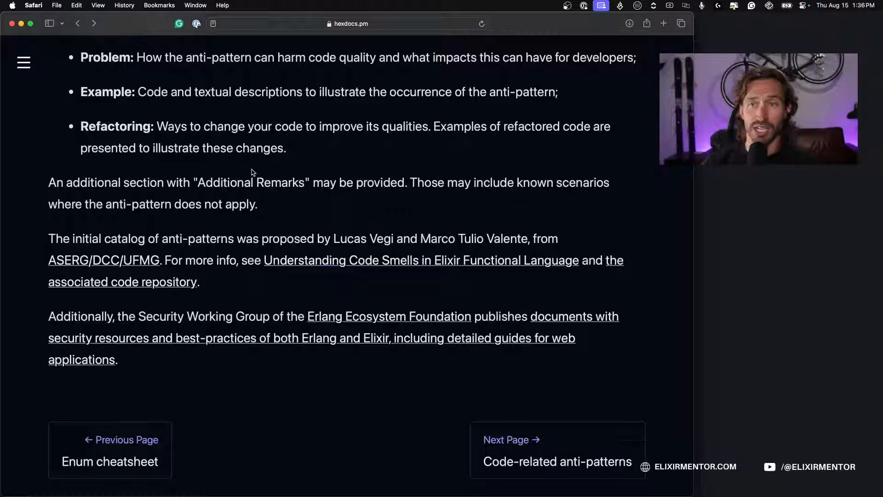
{"action": "mouse_move", "coordinate": [143, 304]}
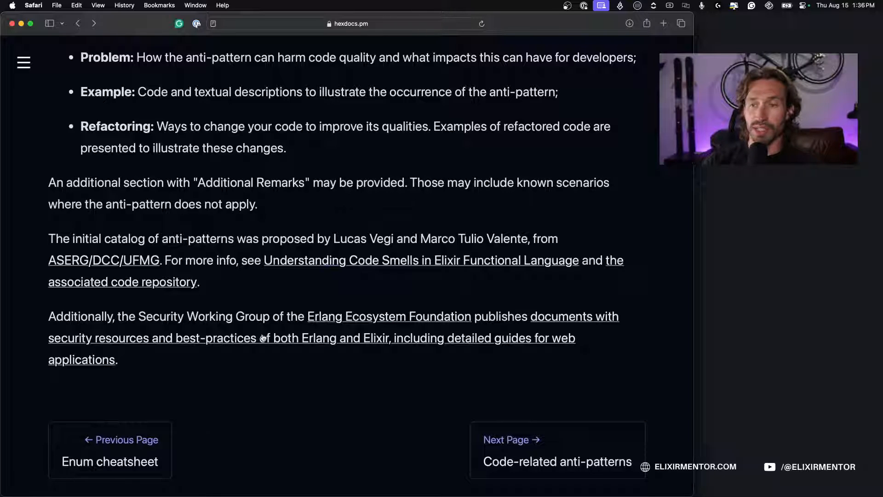
{"action": "mouse_move", "coordinate": [344, 345]}
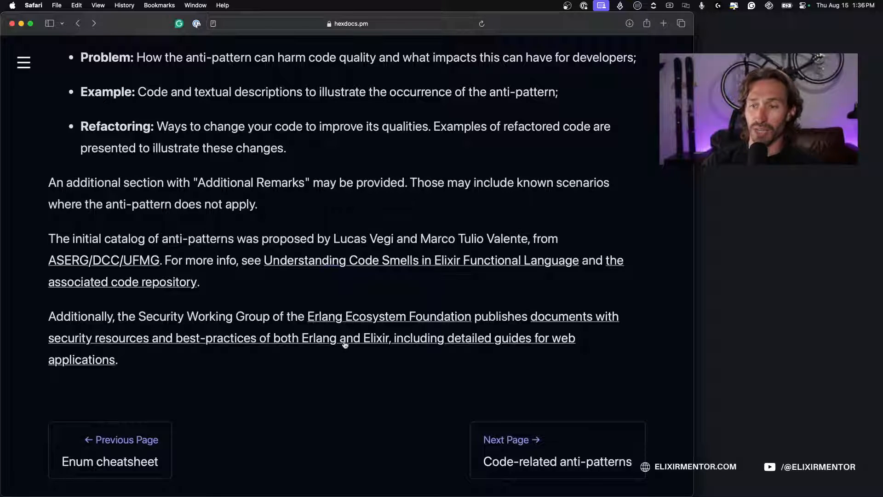
{"action": "mouse_move", "coordinate": [539, 342]}
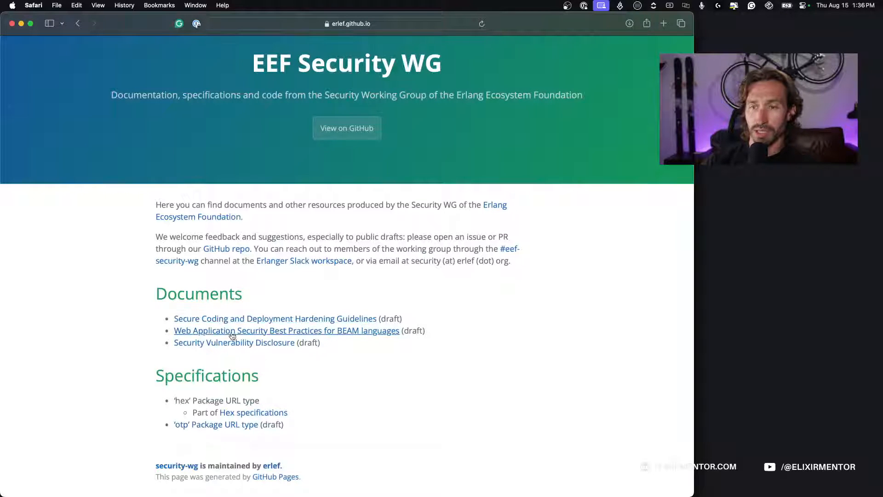
Browse the Secure Coding and Deployment Hardening Guidelines, then return to the documents list
{"action": "left_click", "coordinate": [272, 318]}
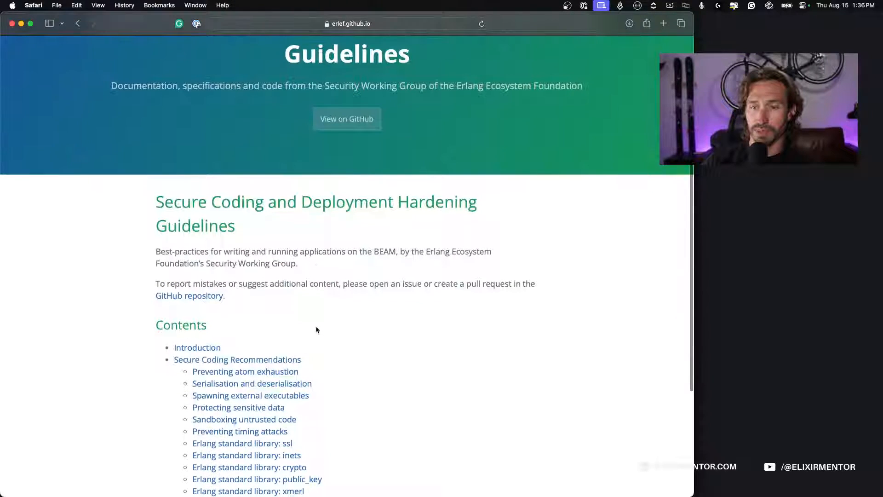
{"action": "scroll", "scroll_direction": "down", "scroll_amount": 3}
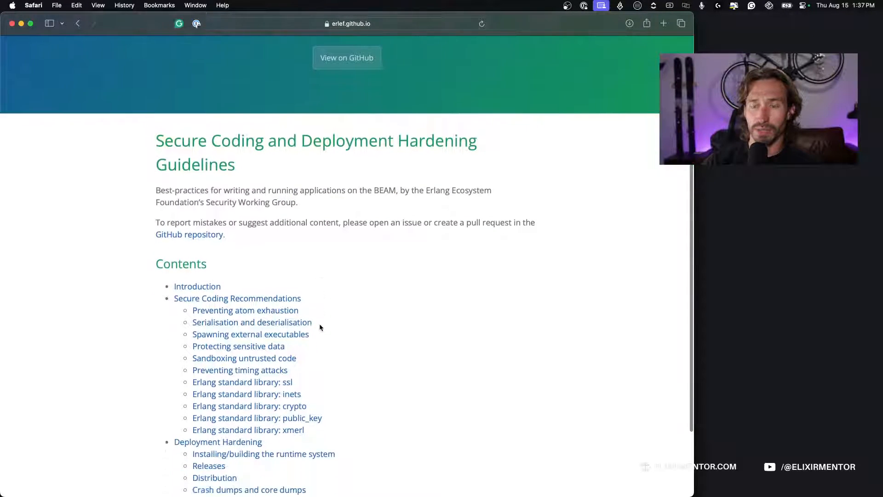
{"action": "scroll", "scroll_direction": "up", "scroll_amount": 3}
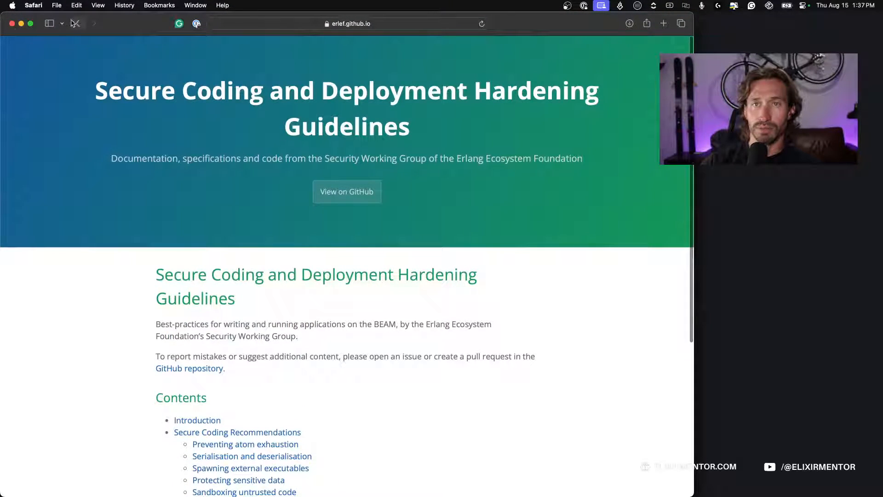
{"action": "left_click", "coordinate": [78, 23]}
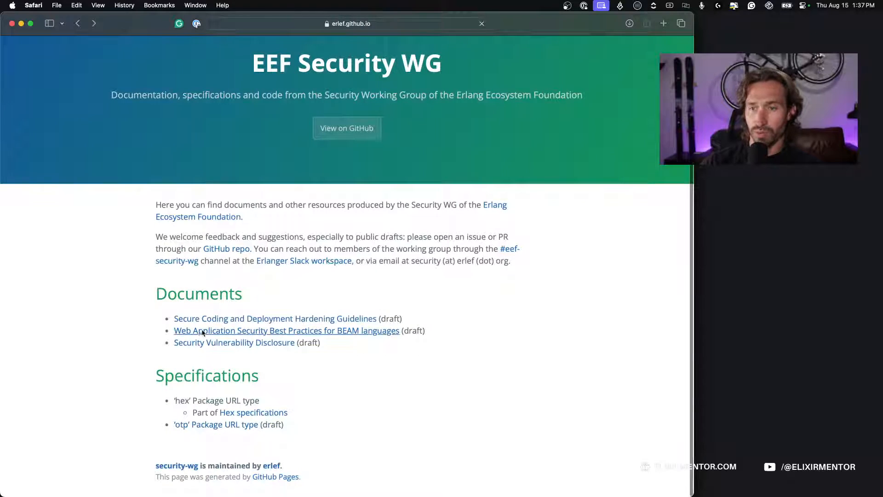
Browse the Security Vulnerability Disclosure document, then go back to the anti-patterns guide
{"action": "left_click", "coordinate": [286, 331]}
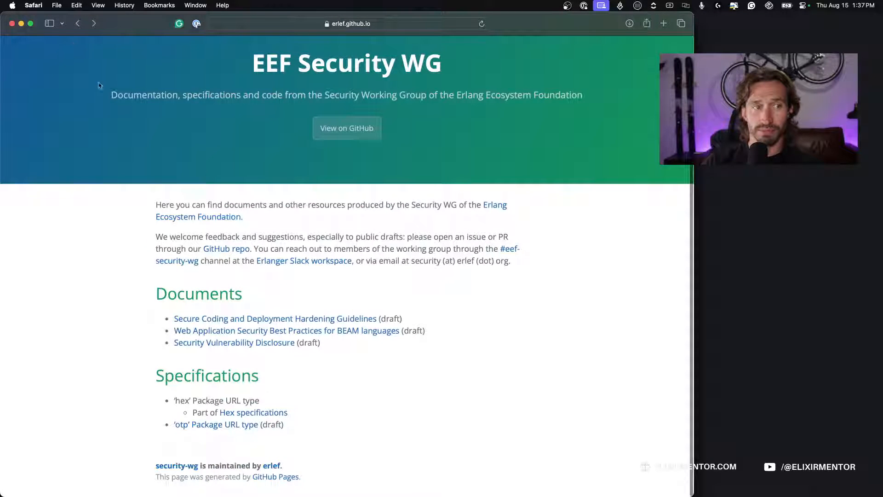
{"action": "left_click", "coordinate": [234, 342]}
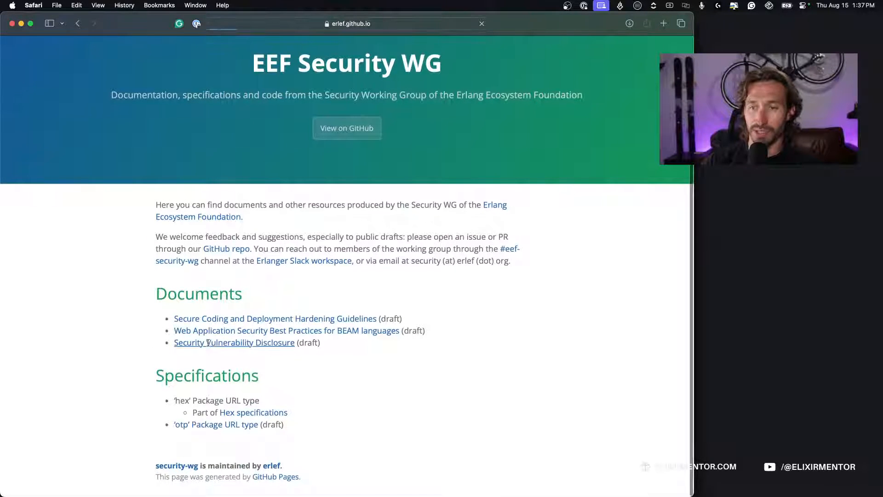
{"action": "left_click", "coordinate": [235, 342]}
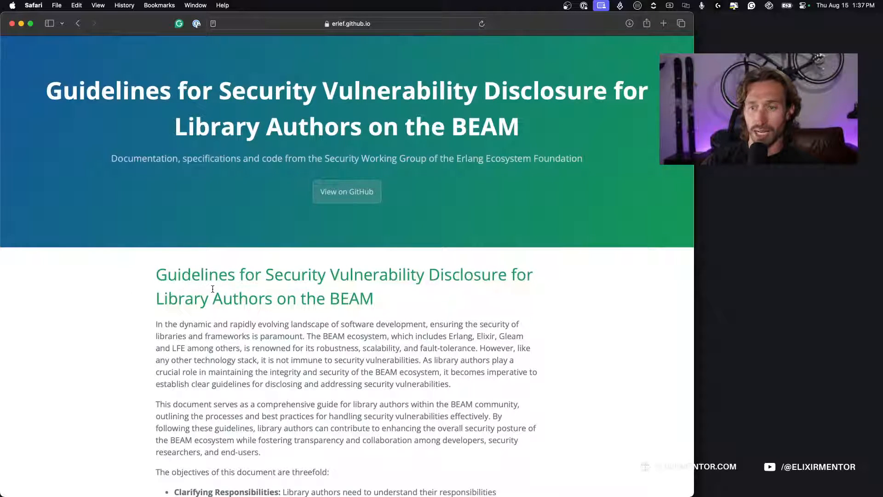
{"action": "scroll", "scroll_direction": "down", "scroll_amount": 3}
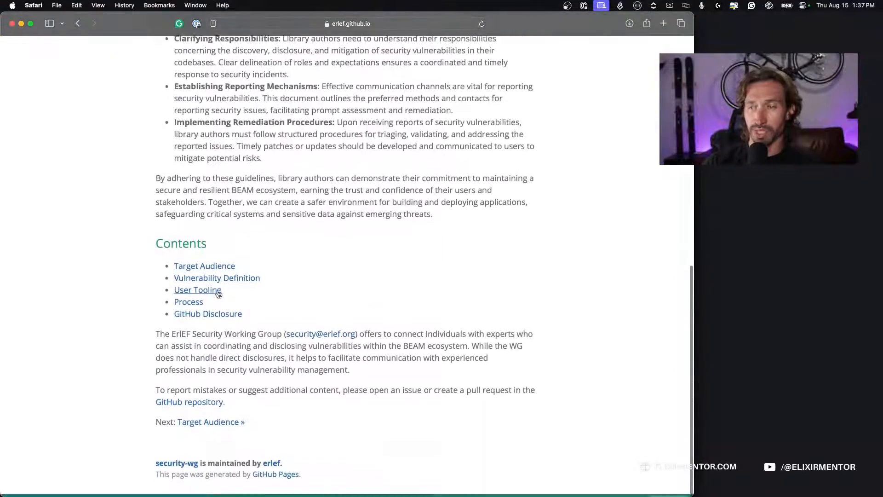
{"action": "left_click", "coordinate": [78, 23]}
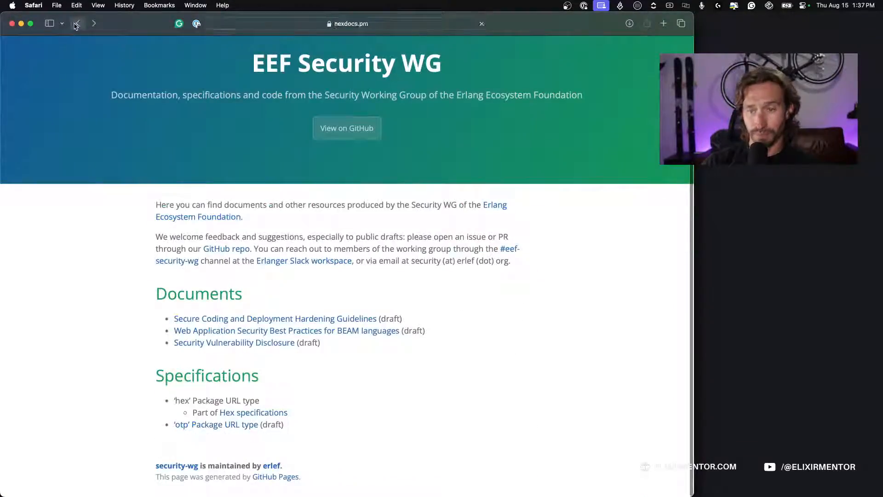
{"action": "left_click", "coordinate": [77, 23]}
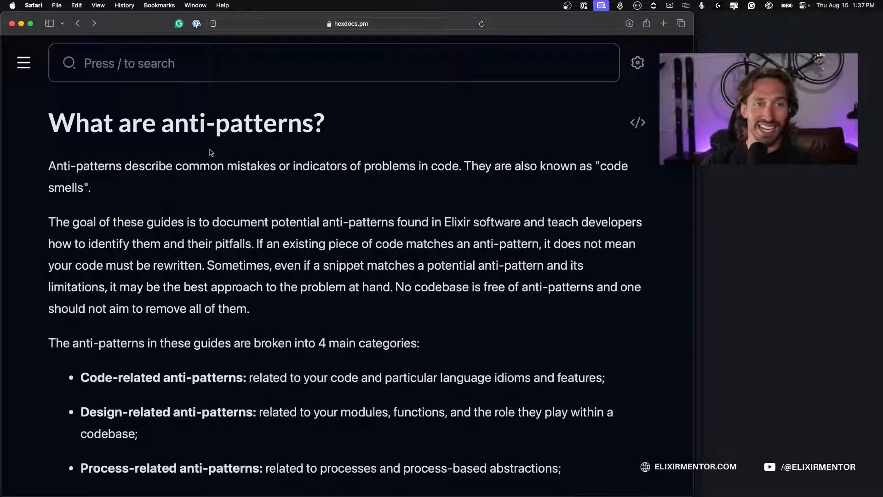
{"action": "mouse_move", "coordinate": [236, 161]}
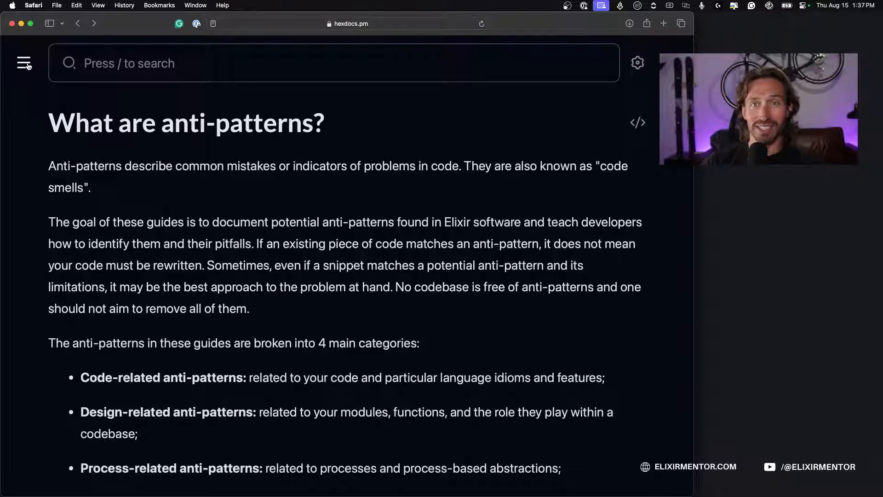
Reopen the sidebar and select 'Code-related anti-patterns' under ANTI-PATTERNS
{"action": "left_click", "coordinate": [24, 62]}
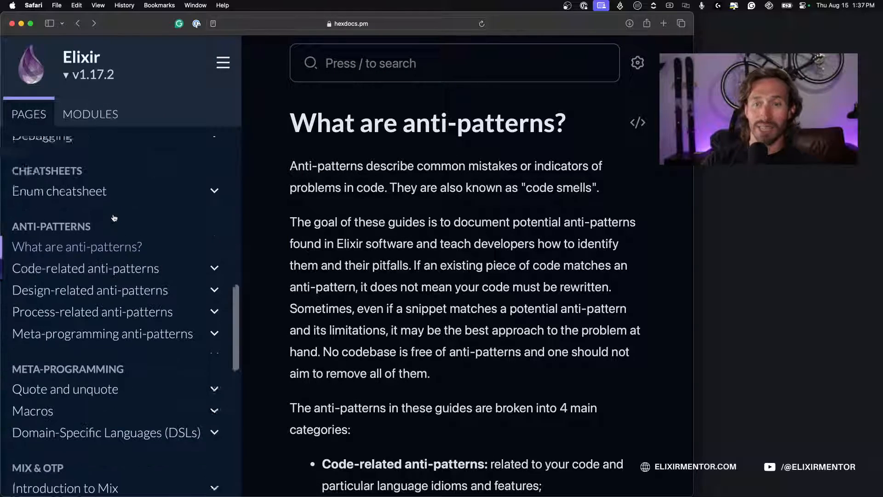
{"action": "scroll", "scroll_direction": "down", "scroll_amount": 3}
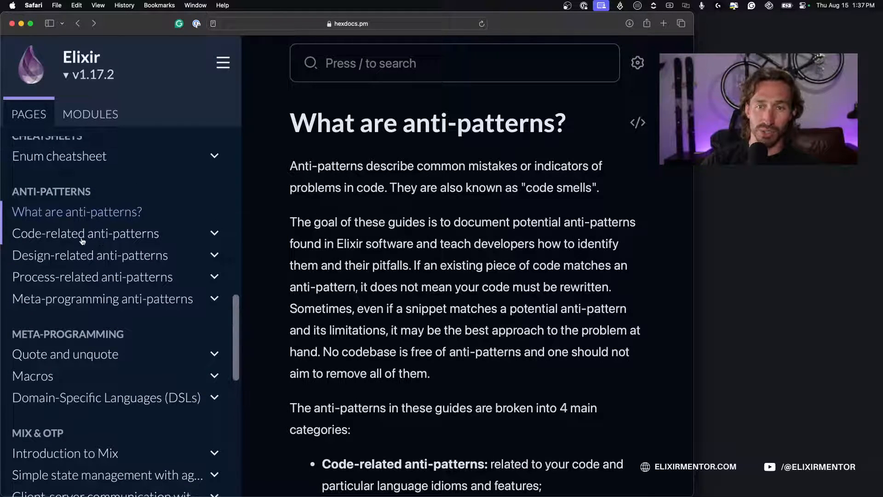
{"action": "left_click", "coordinate": [85, 233]}
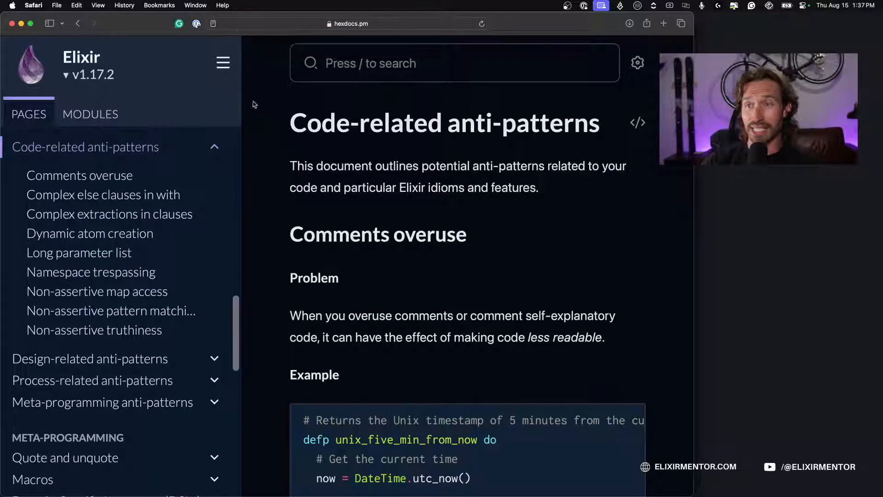
Scroll past dynamic atom creation and namespace trespassing to Long parameter list
{"action": "scroll", "scroll_direction": "down", "scroll_amount": 3}
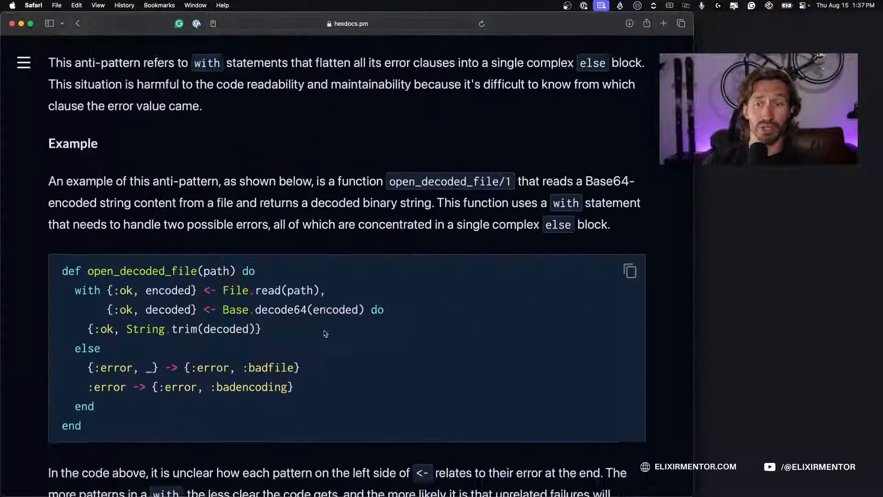
{"action": "scroll", "scroll_direction": "down", "scroll_amount": 3}
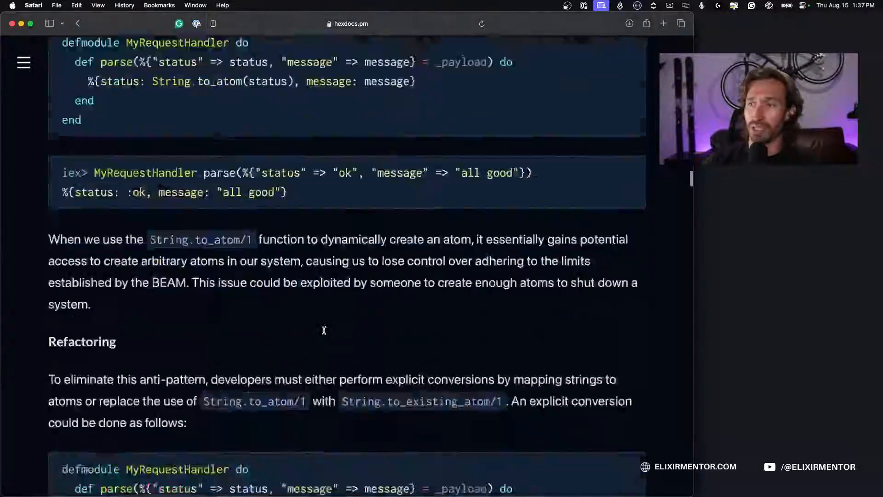
{"action": "scroll", "scroll_direction": "down", "scroll_amount": 3}
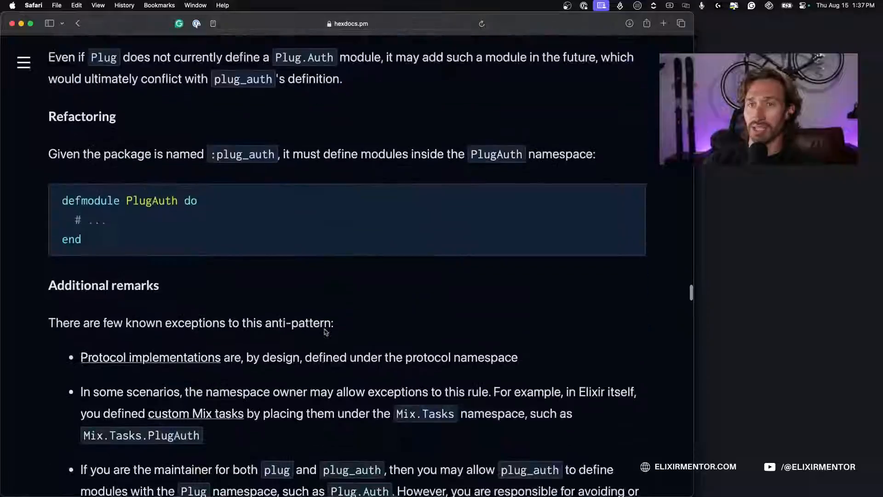
{"action": "scroll", "scroll_direction": "down", "scroll_amount": 3}
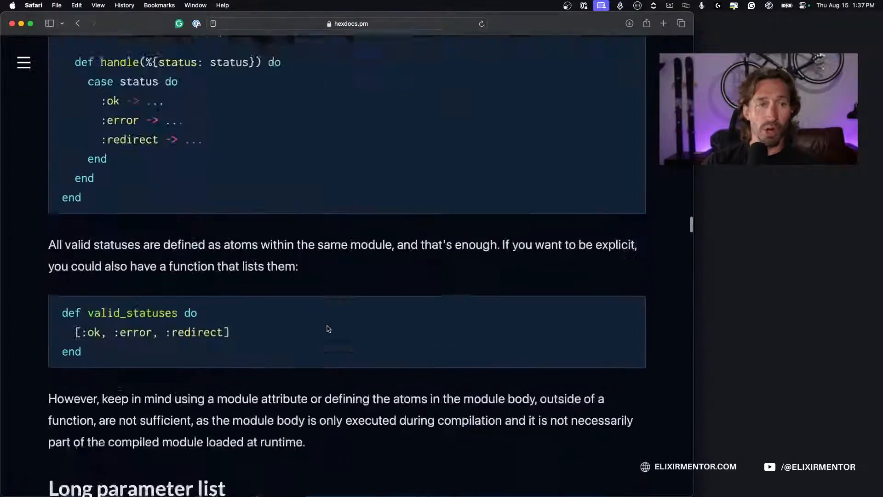